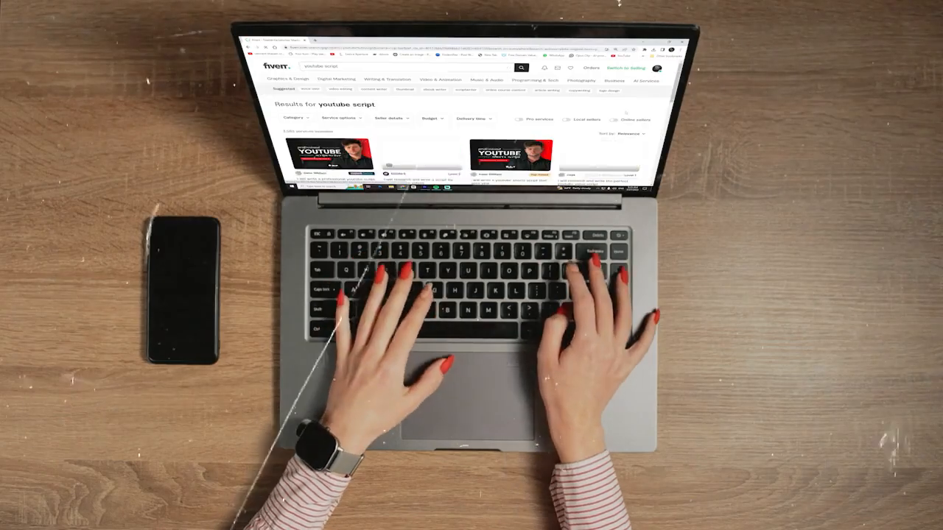
Step: Search Fiverr for 'youtube thumbnails' gigs
text(youtube thumbnails)
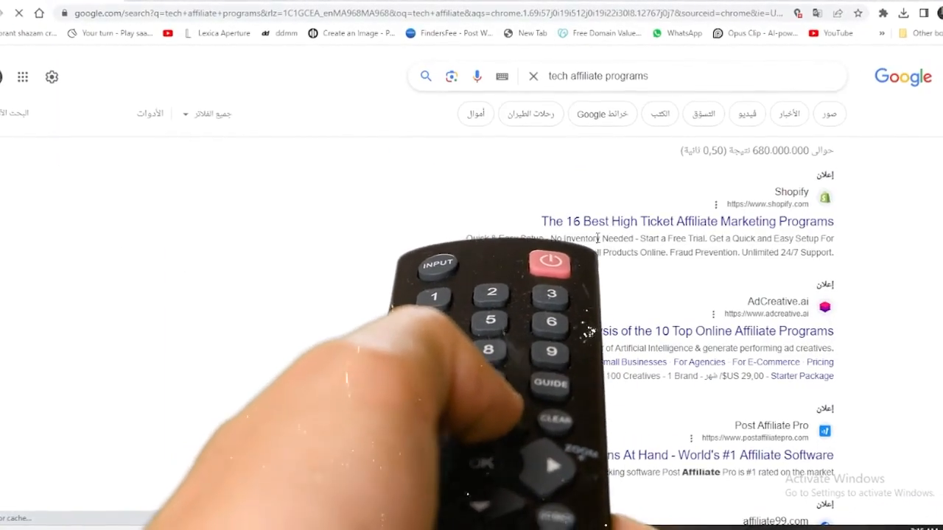
Step: Open Shopify's '16 Best High Ticket Affiliate Marketing Programs' post and scroll through its opening
click(688, 221)
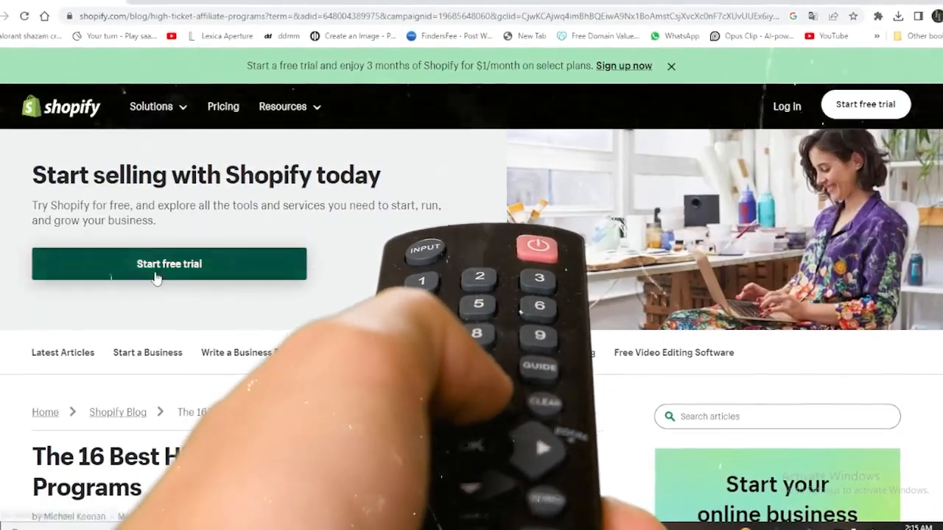
scroll(down, 3)
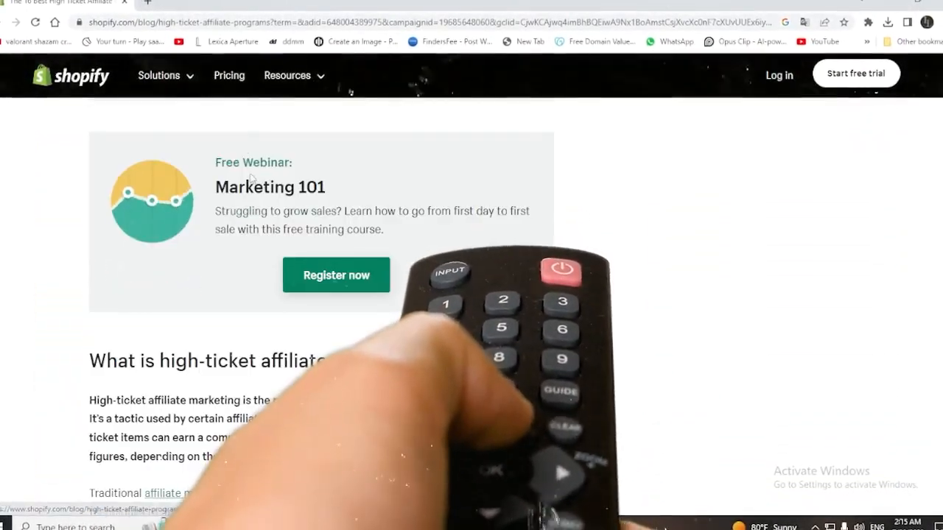
scroll(down, 3)
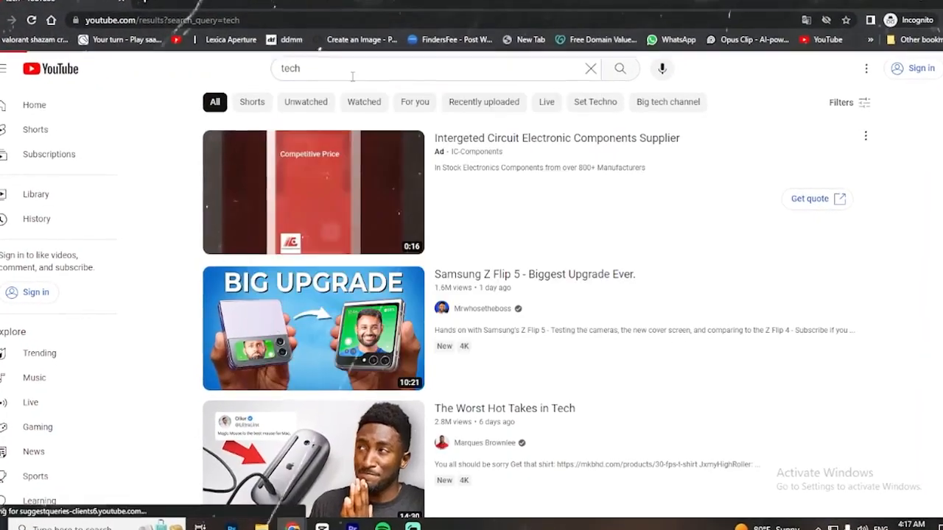
Step: Browse the YouTube tech results and play Linus Tech Tips' 'I Put a GPU in the M2 Mac Pro'
scroll(down, 3)
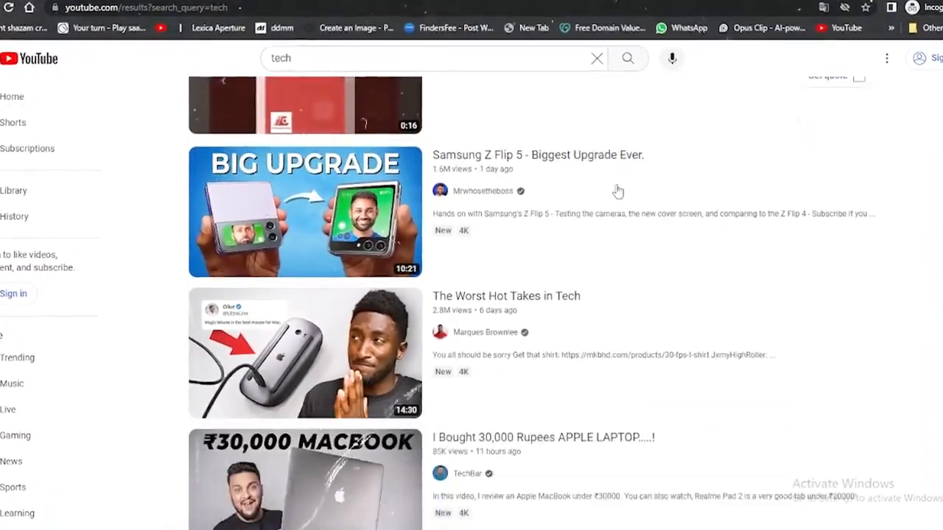
scroll(down, 3)
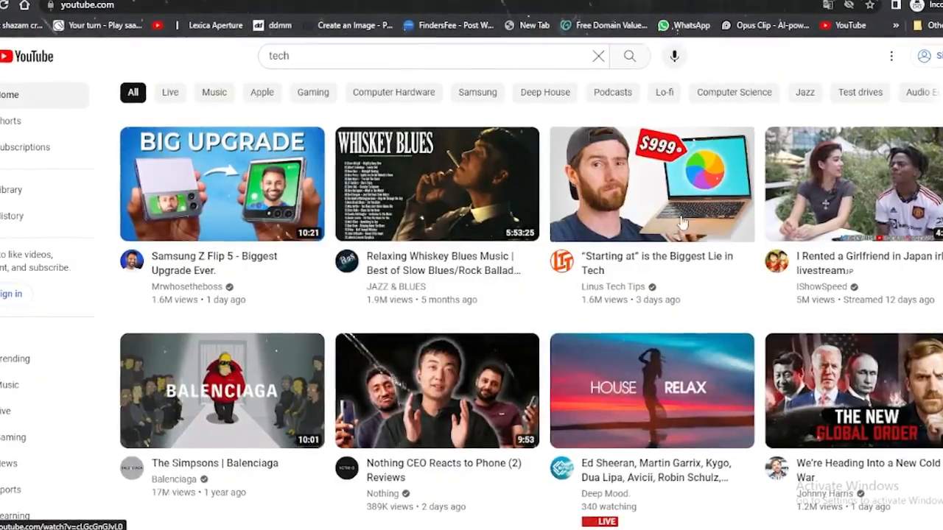
click(650, 184)
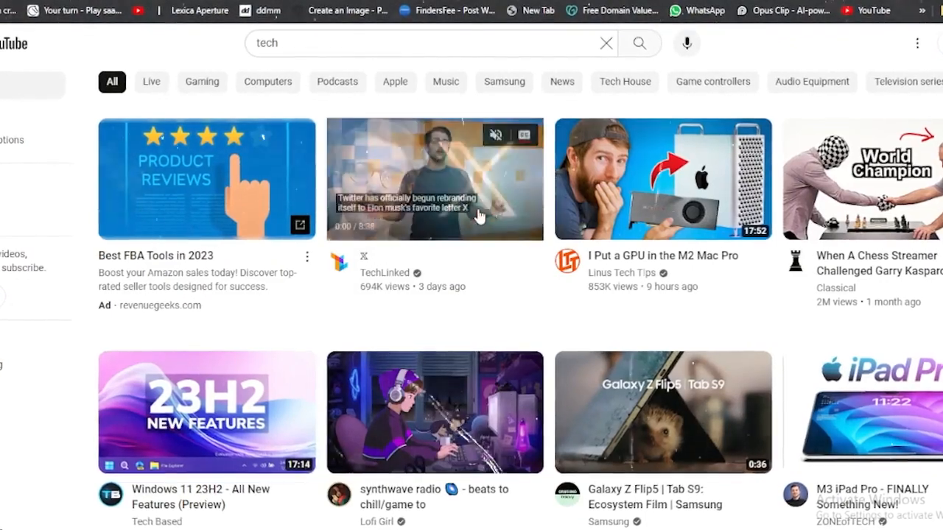
click(435, 178)
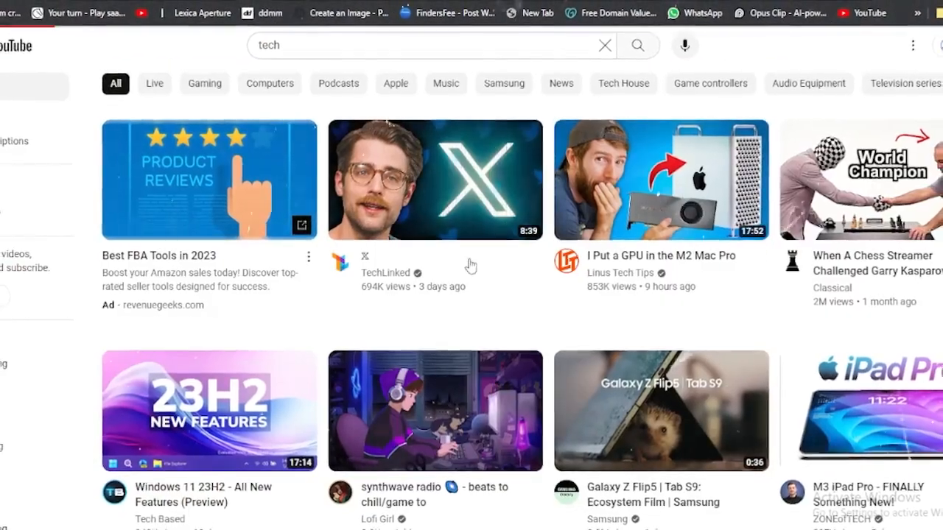
click(660, 179)
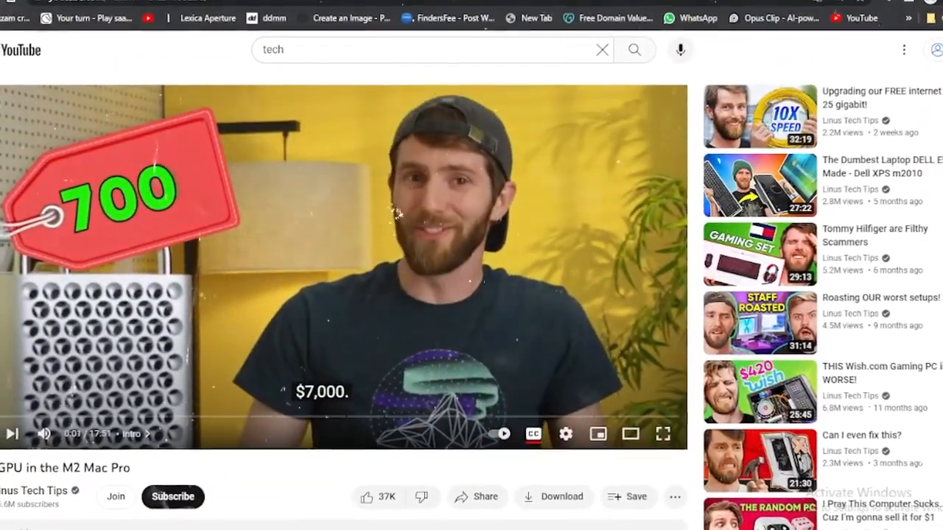